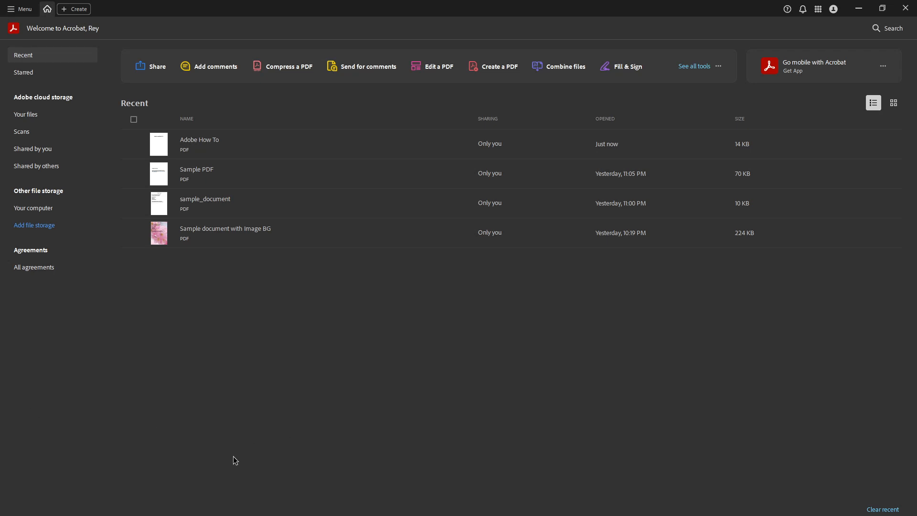
pyautogui.moveTo(343, 357)
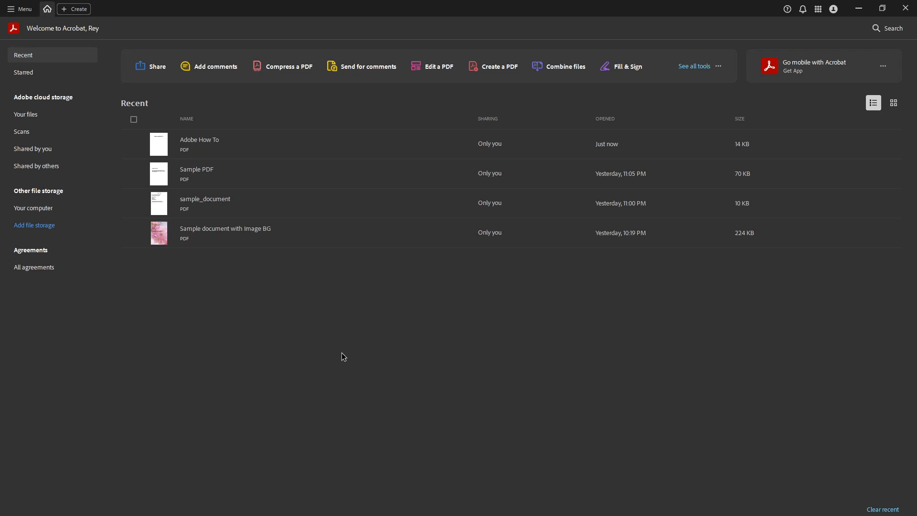
pyautogui.moveTo(99, 327)
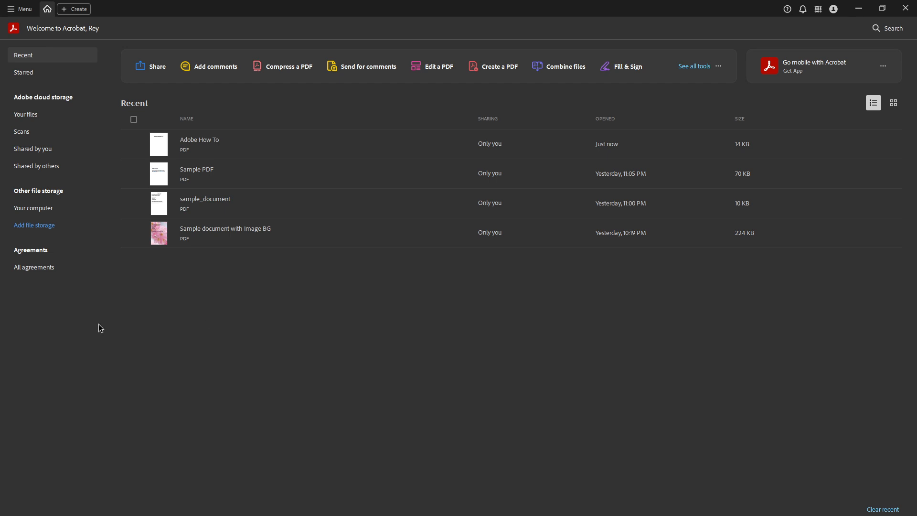
pyautogui.moveTo(119, 322)
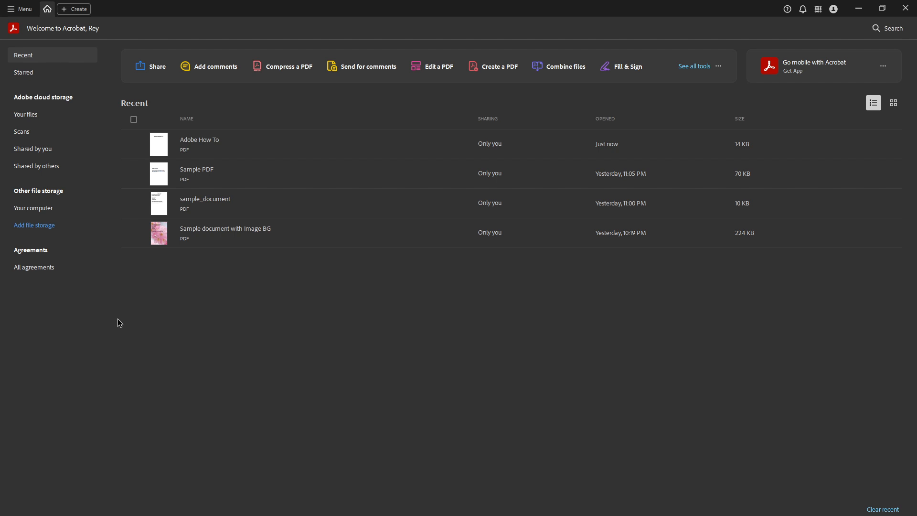
pyautogui.moveTo(94, 78)
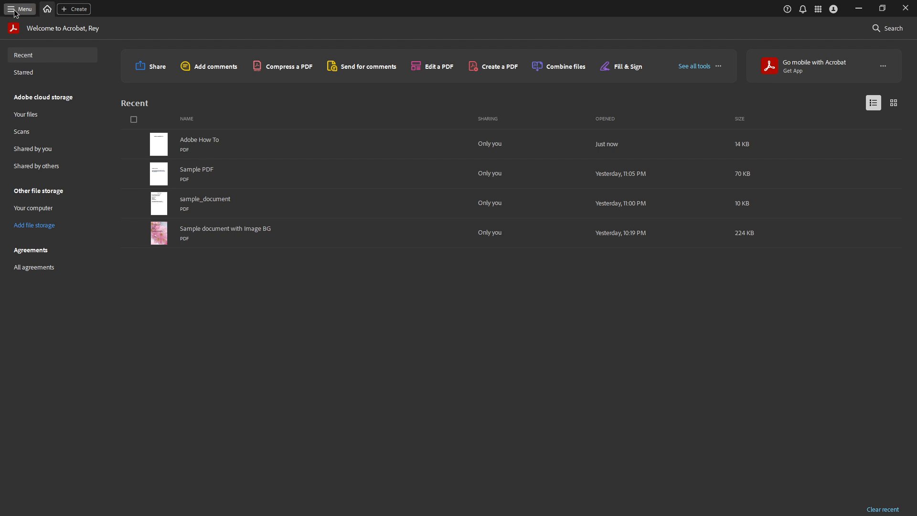
# - Dismiss the Create dropdown and choose Open (Ctrl+O) from the main Menu
pyautogui.click(74, 8)
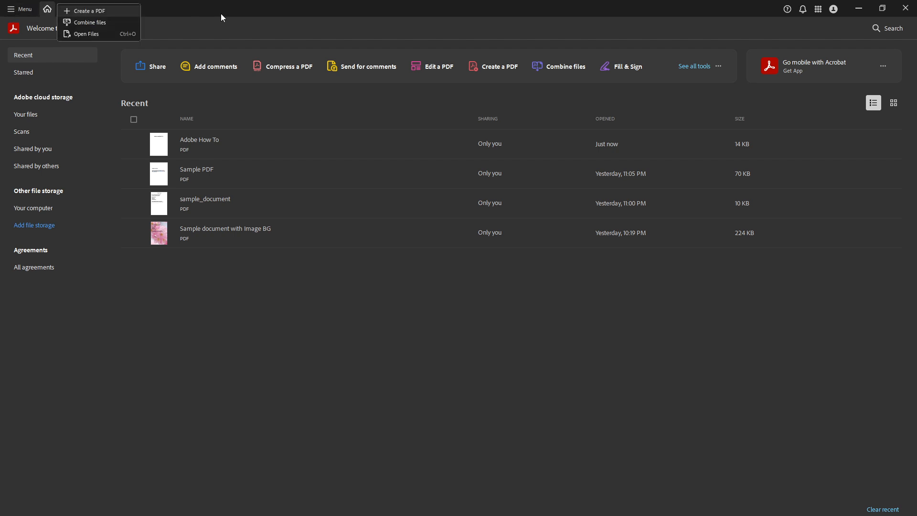
pyautogui.moveTo(9, 5)
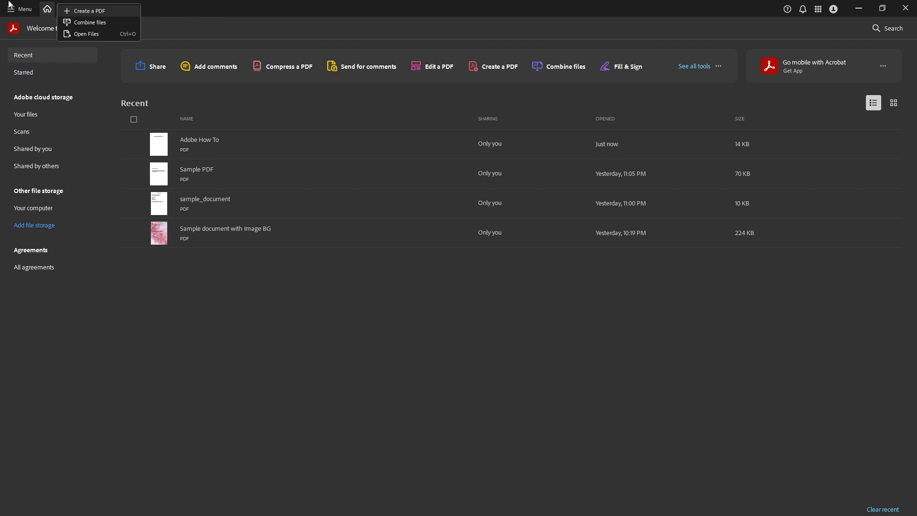
pyautogui.click(20, 9)
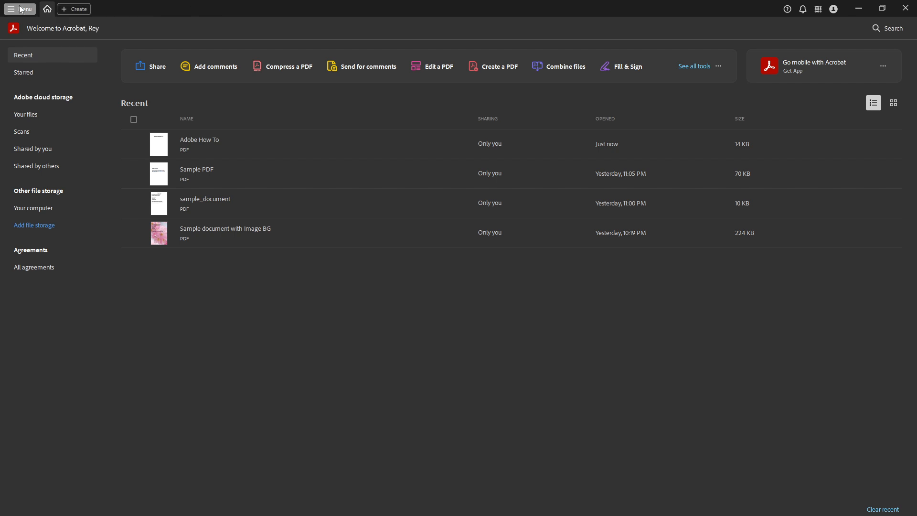
pyautogui.click(20, 9)
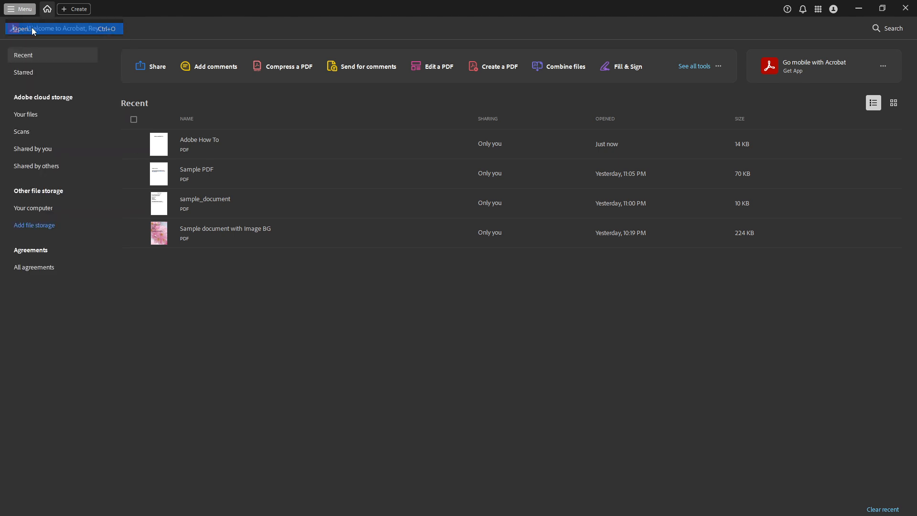
pyautogui.click(17, 28)
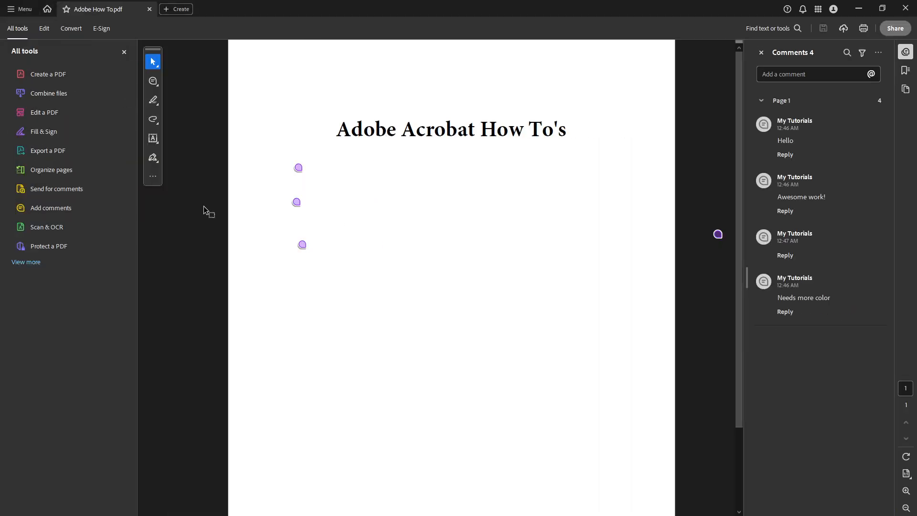
pyautogui.moveTo(189, 280)
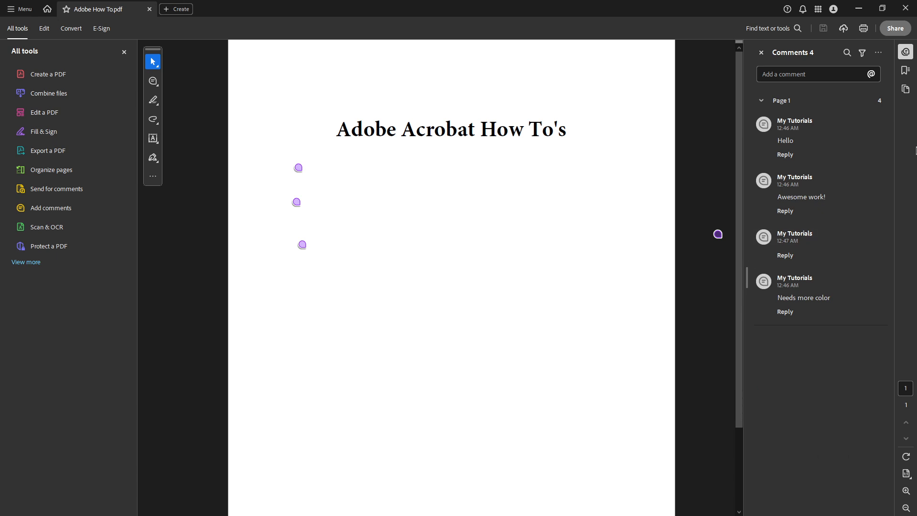
pyautogui.moveTo(850, 59)
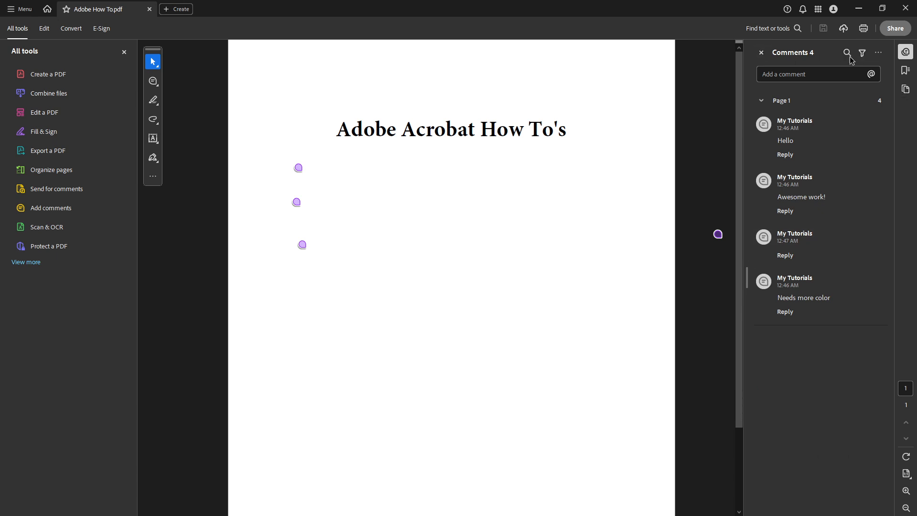
pyautogui.moveTo(835, 60)
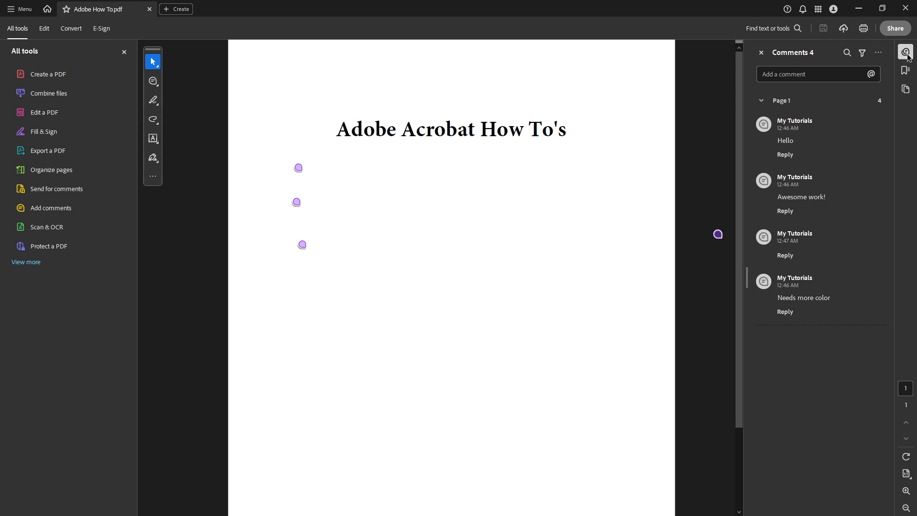
# - Close the Comments pane from the right-hand rail so only the page markers remain
pyautogui.click(905, 53)
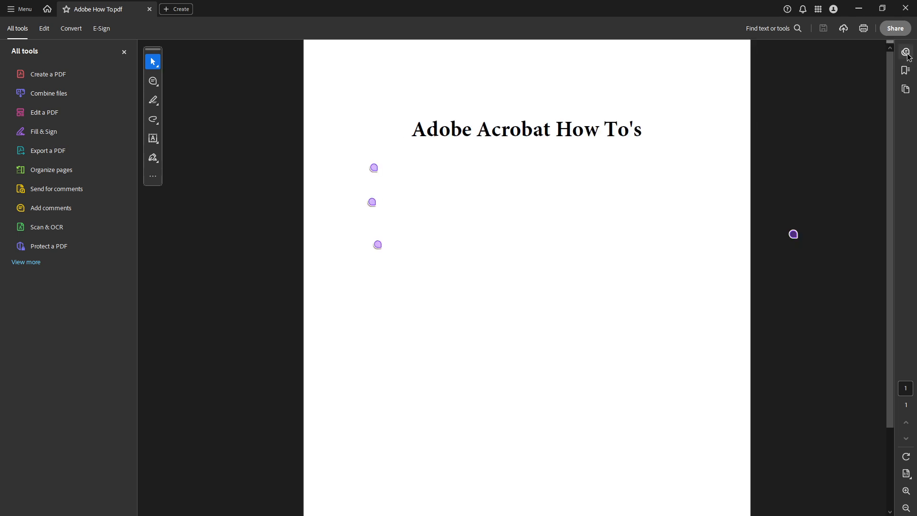
pyautogui.moveTo(905, 52)
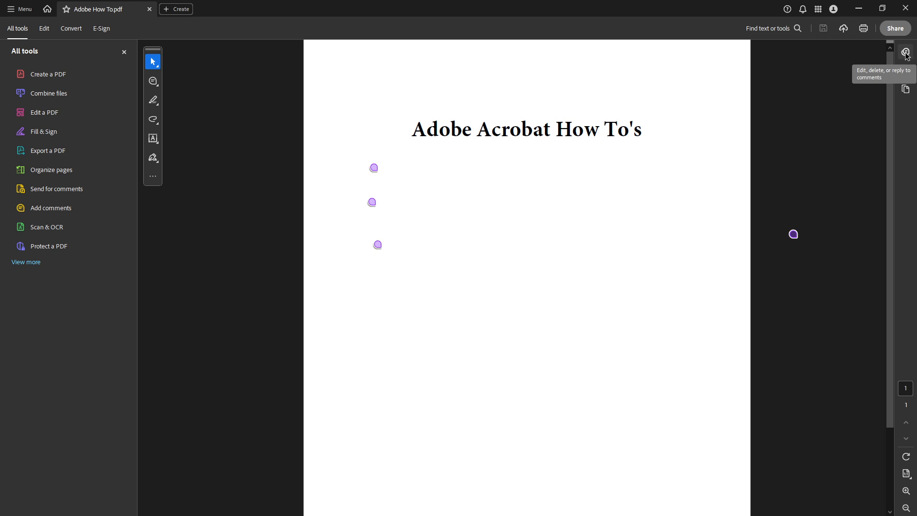
pyautogui.click(906, 54)
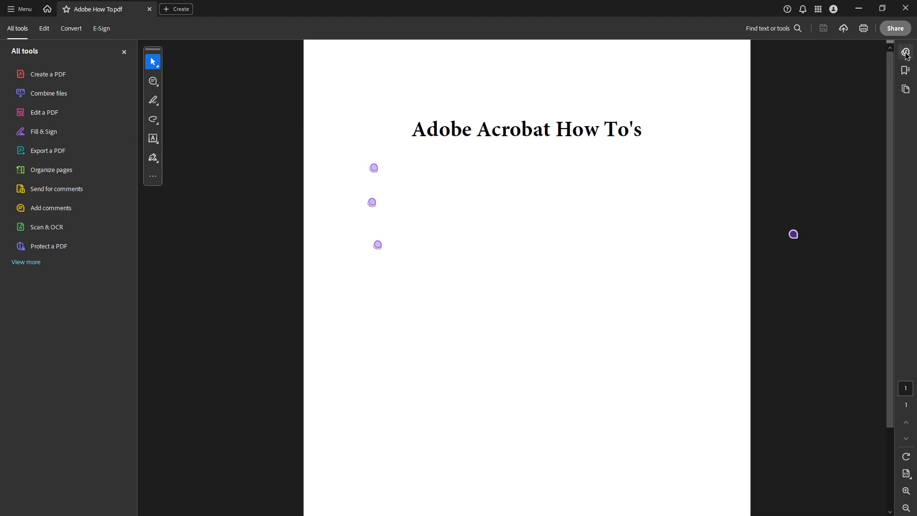
pyautogui.click(905, 52)
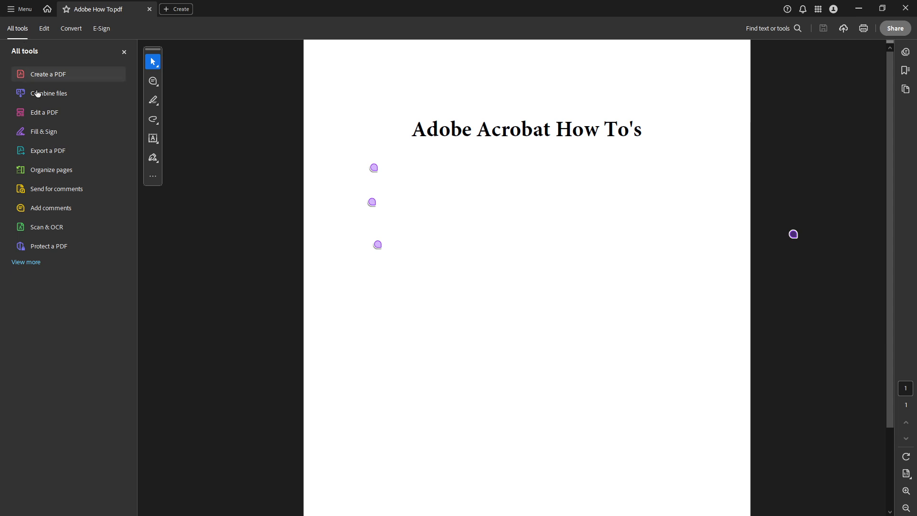
pyautogui.moveTo(57, 207)
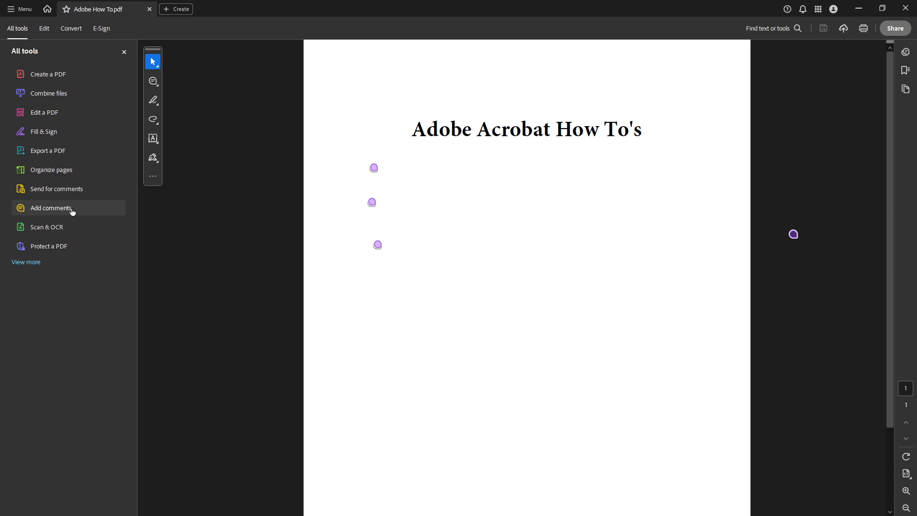
pyautogui.moveTo(77, 213)
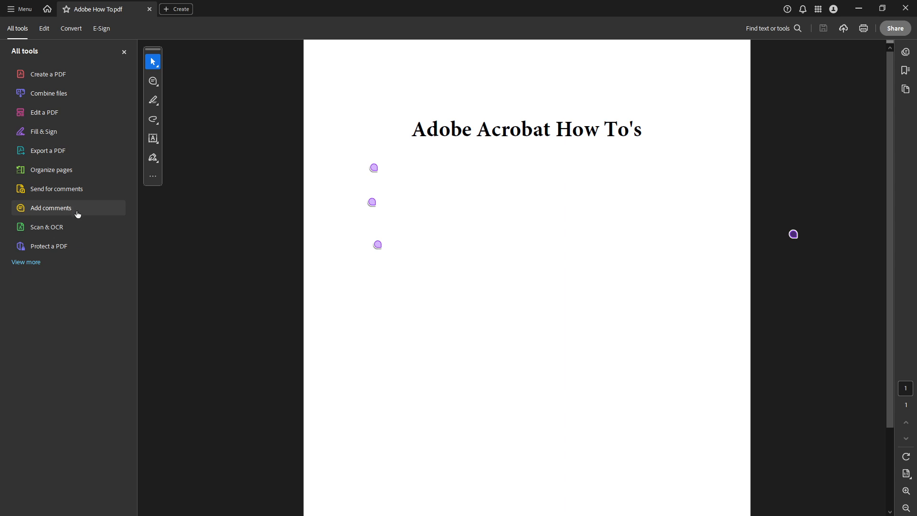
# - Start Add comments from All tools and toggle the four-comment list closed and open again
pyautogui.click(51, 208)
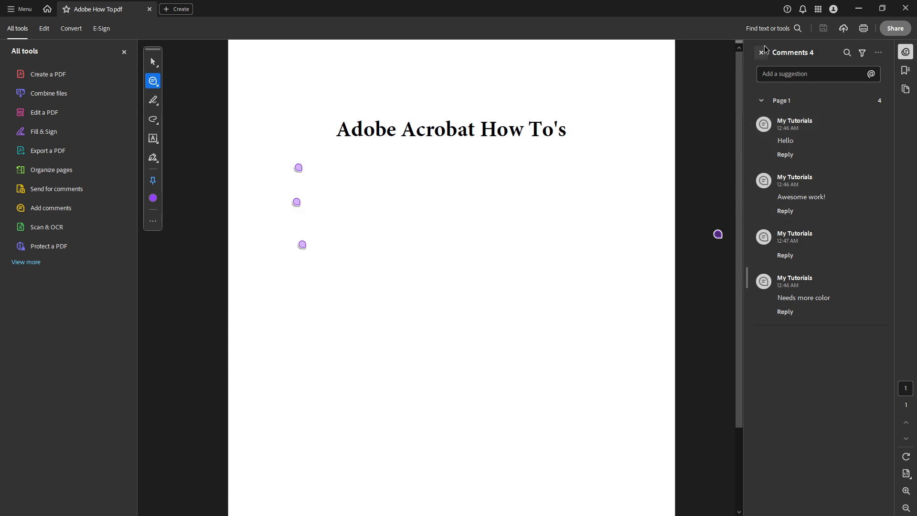
pyautogui.click(763, 51)
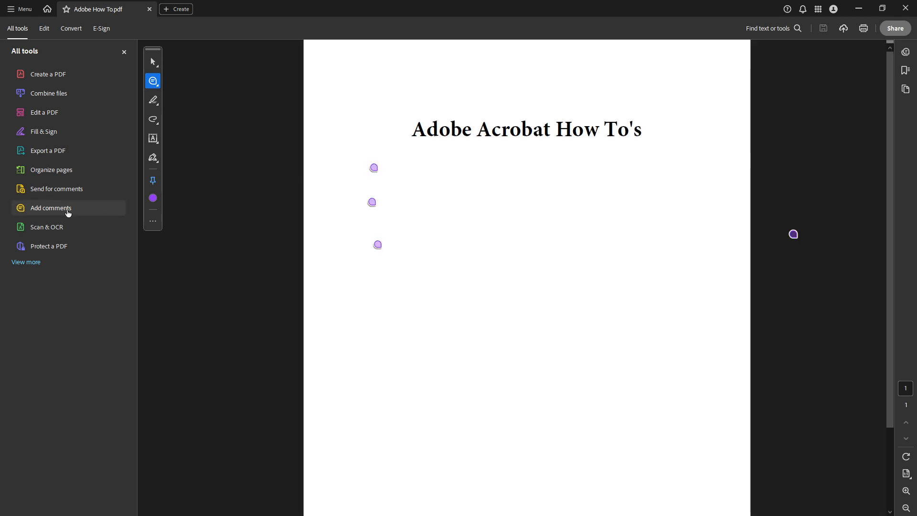
pyautogui.click(50, 208)
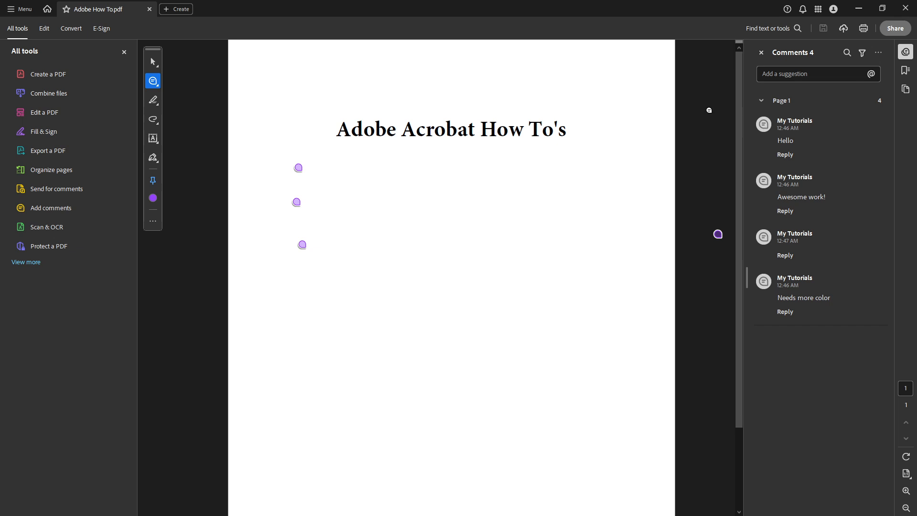
pyautogui.click(802, 197)
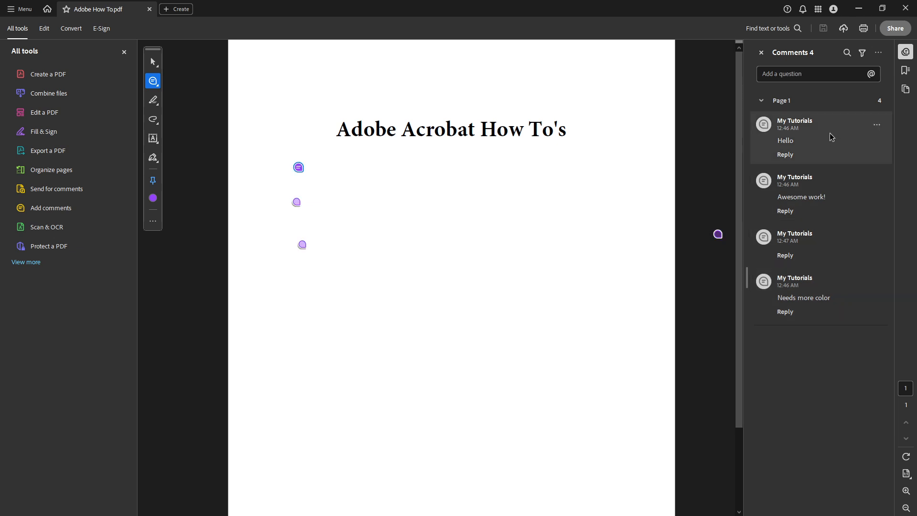
pyautogui.moveTo(864, 114)
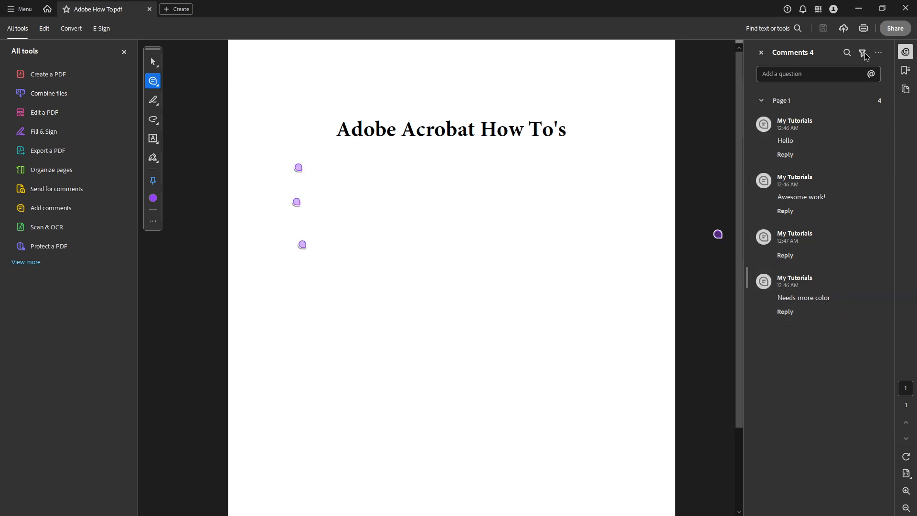
# - Show the Choose filters panel with commenter, time posted, type and color options
pyautogui.click(862, 53)
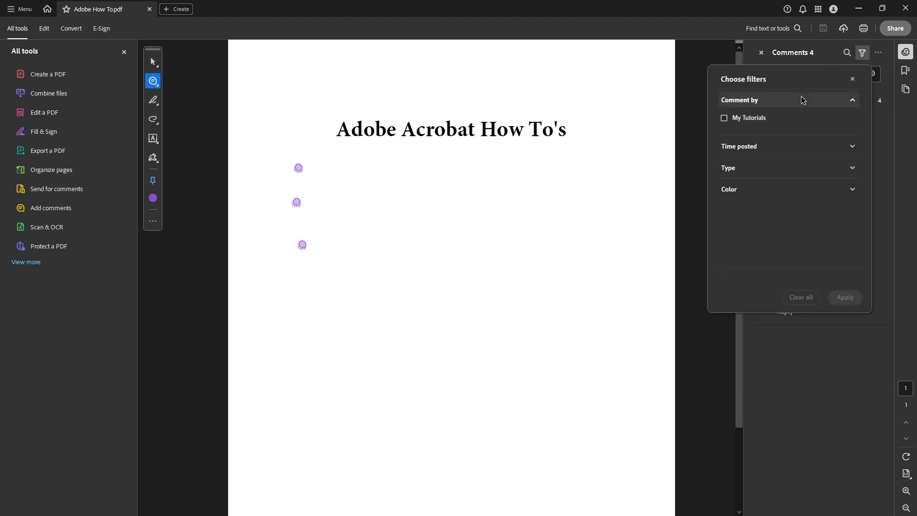
pyautogui.moveTo(840, 112)
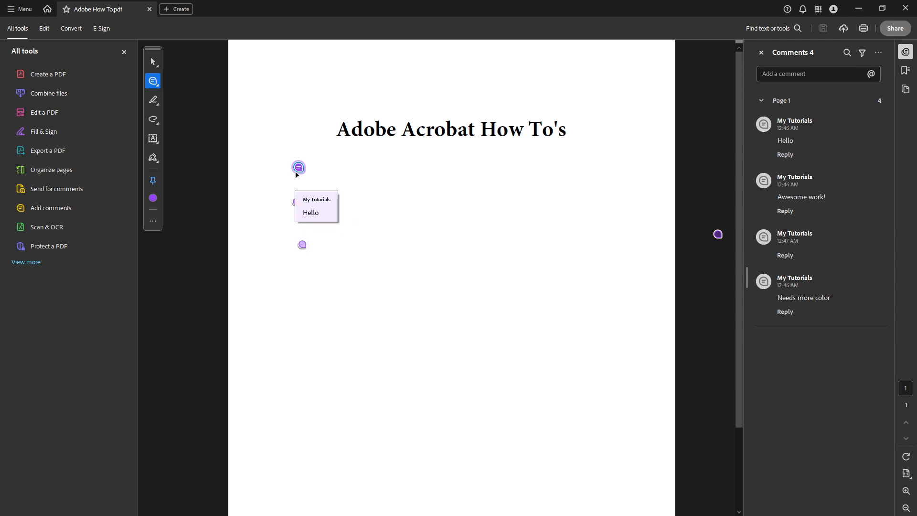
pyautogui.click(297, 201)
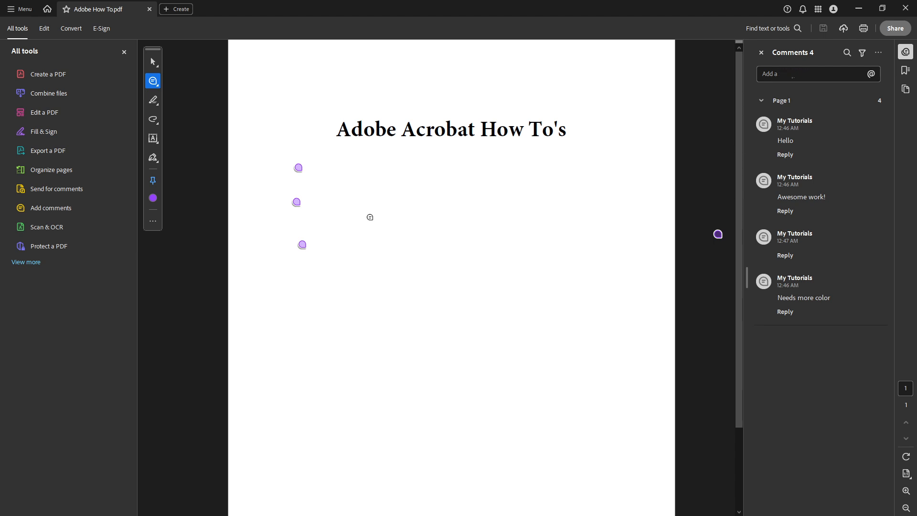
pyautogui.click(812, 73)
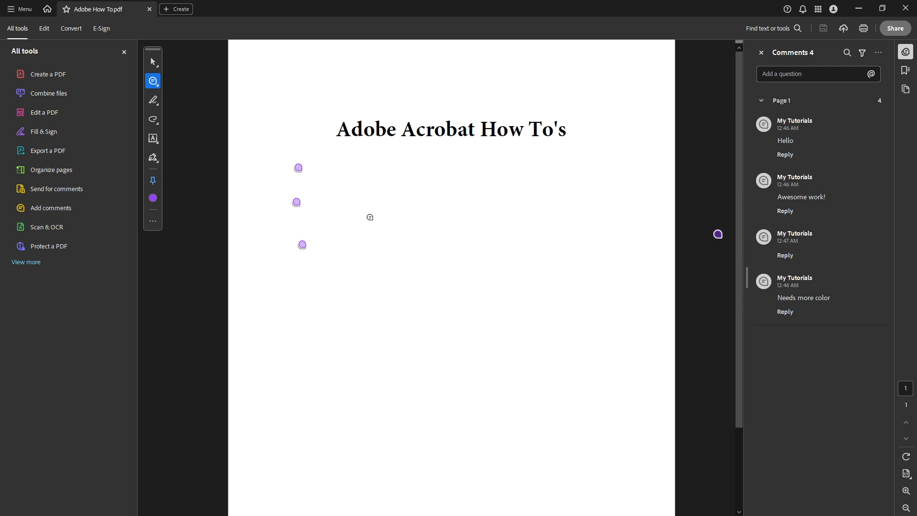
pyautogui.moveTo(381, 207)
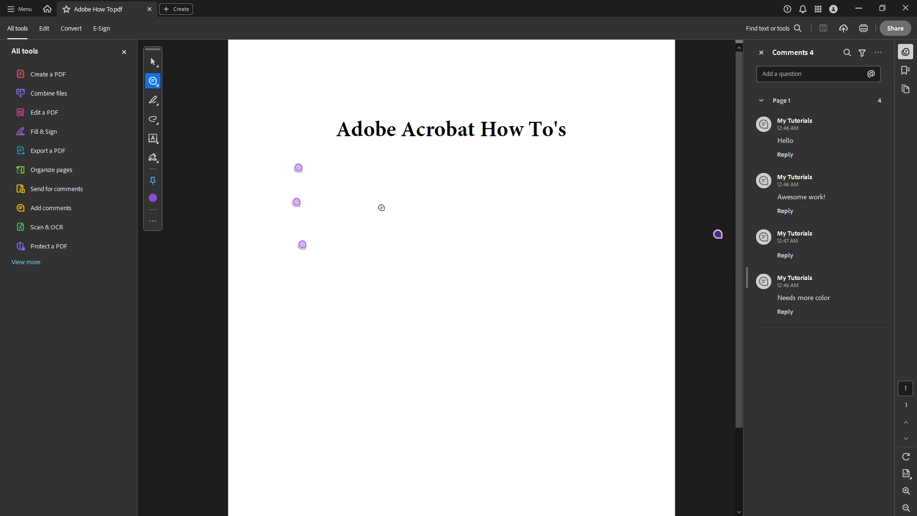